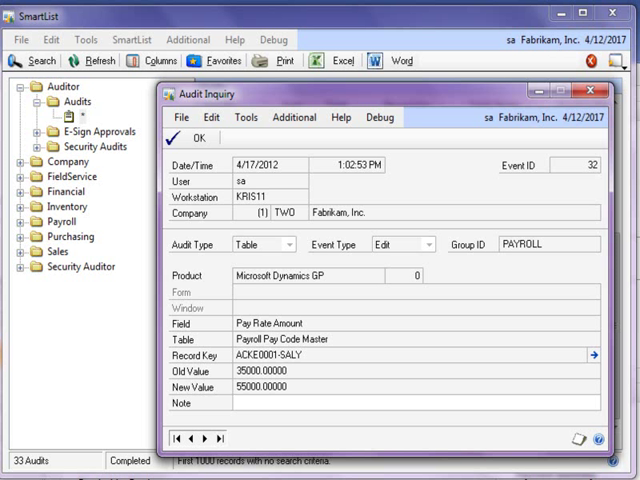
# - Close the payroll pay rate audit record with OK
pyautogui.click(240, 404)
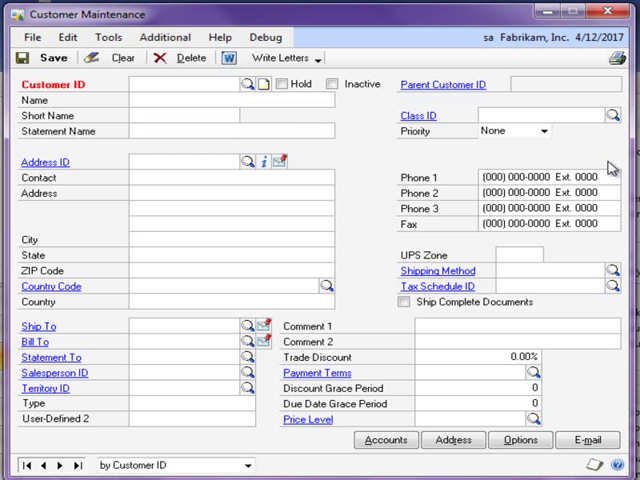
pyautogui.moveTo(604, 164)
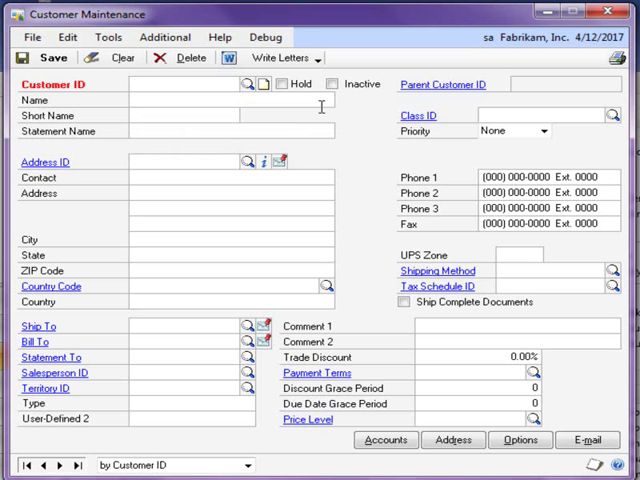
pyautogui.click(246, 84)
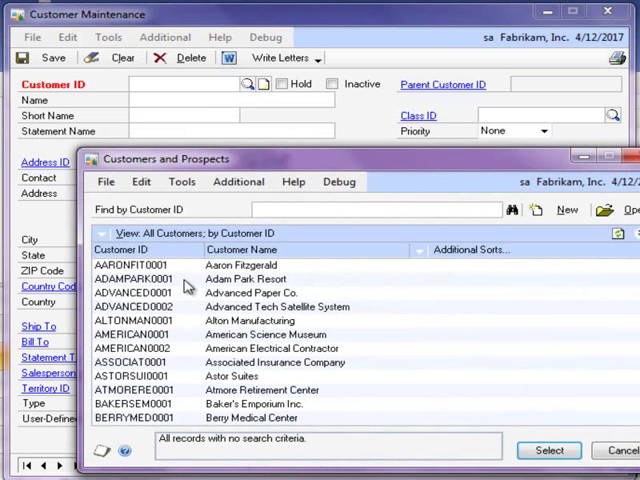
pyautogui.doubleClick(180, 264)
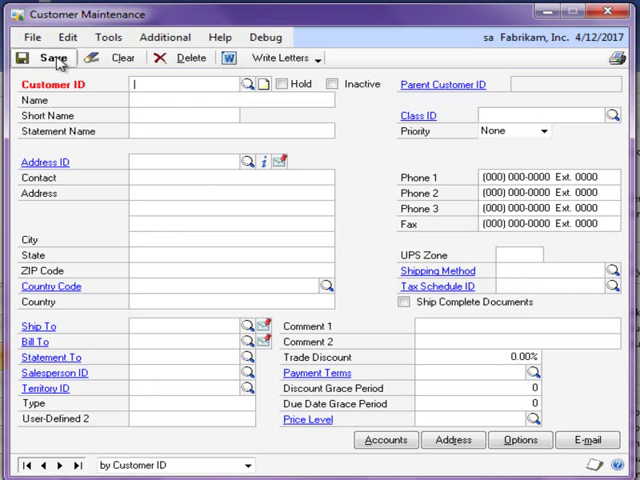
pyautogui.click(44, 56)
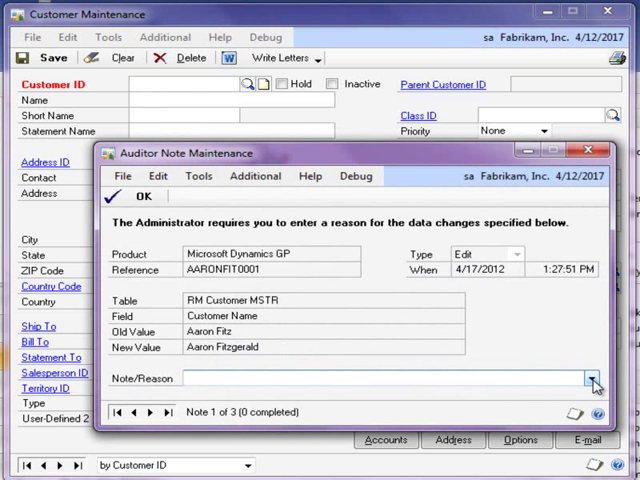
pyautogui.click(592, 378)
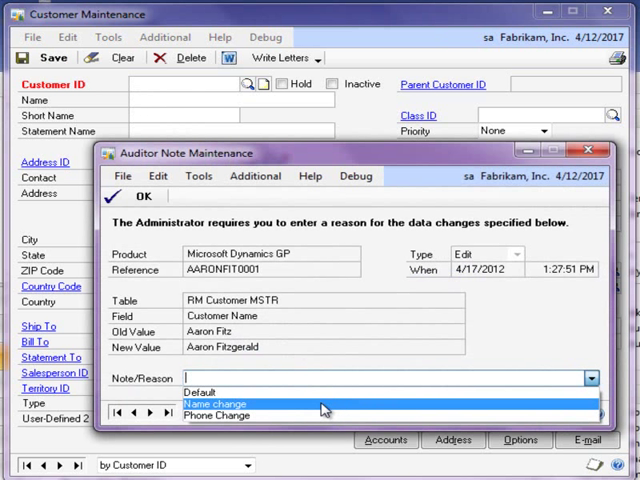
pyautogui.click(216, 404)
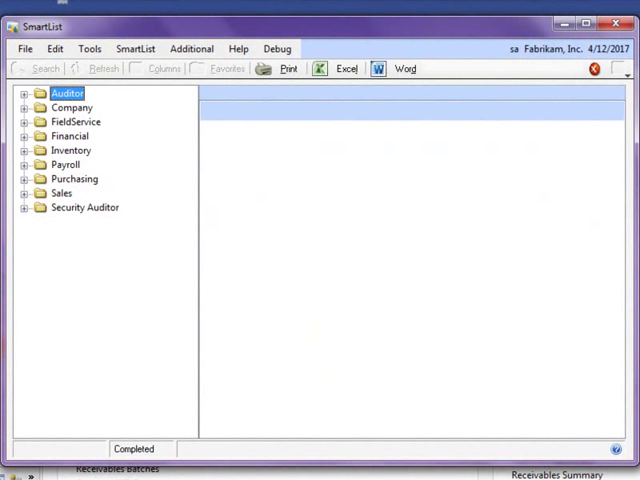
pyautogui.moveTo(272, 146)
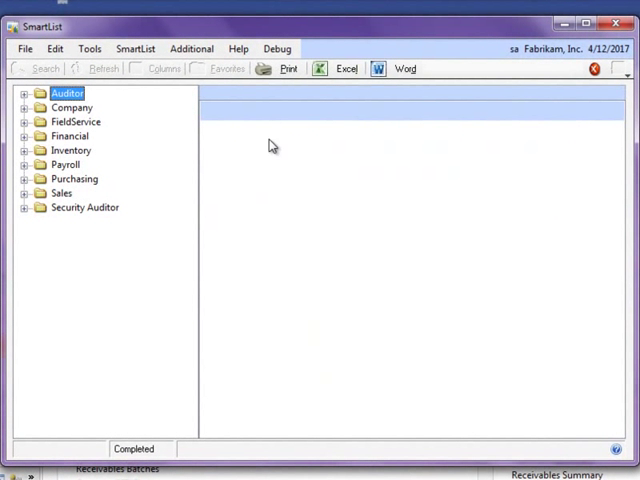
# - Show the Auditor Audits list in SmartList and locate the RM Customer MSTR name change record
pyautogui.click(24, 92)
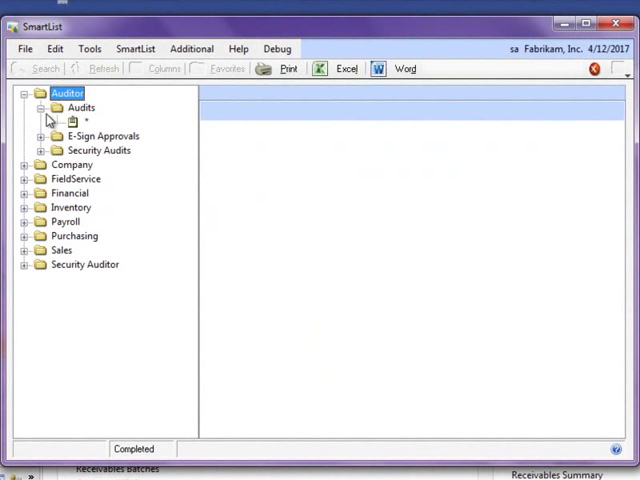
pyautogui.click(82, 108)
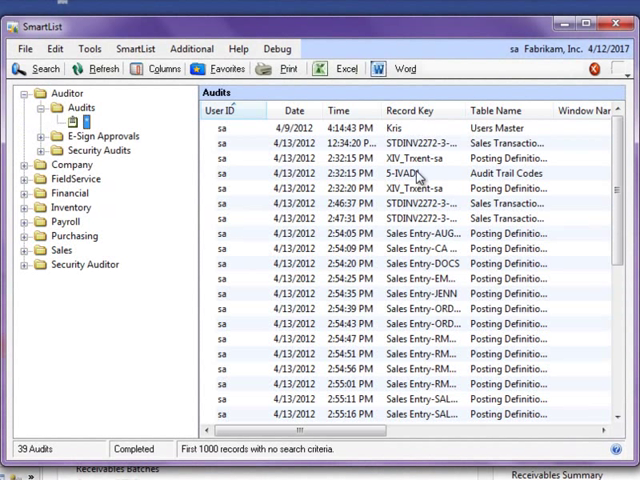
pyautogui.scroll(-3)
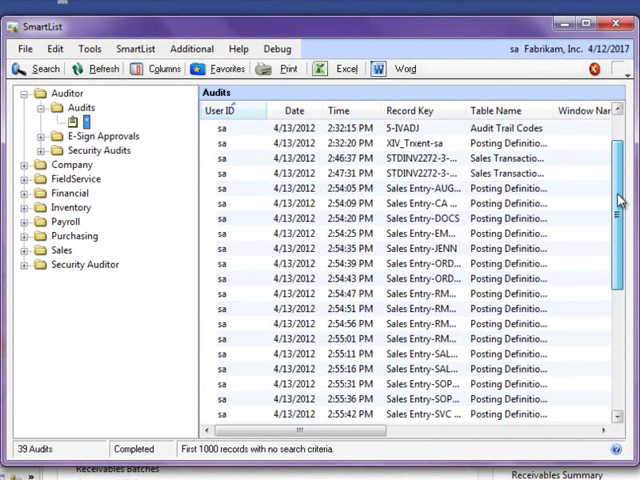
pyautogui.scroll(-3)
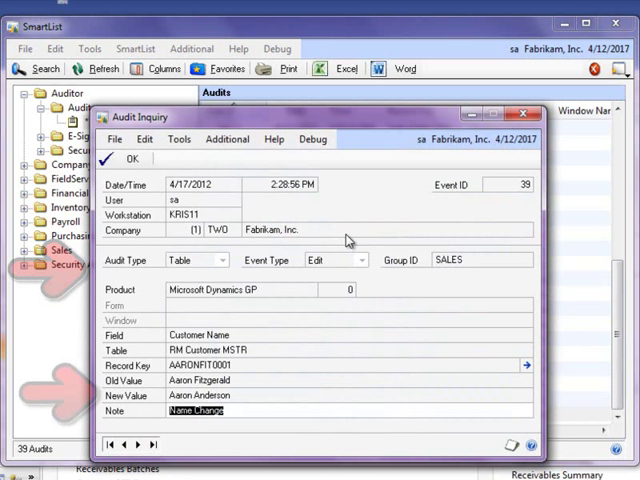
pyautogui.moveTo(344, 360)
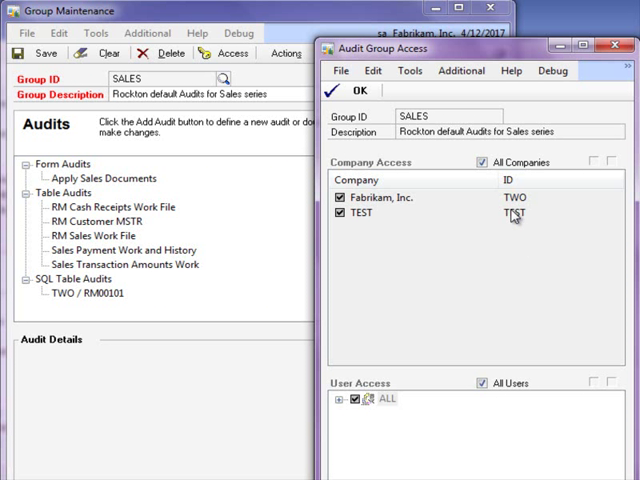
pyautogui.moveTo(624, 56)
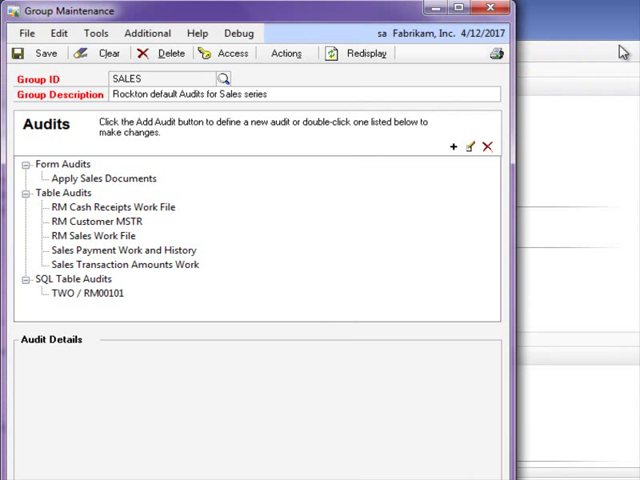
pyautogui.moveTo(284, 162)
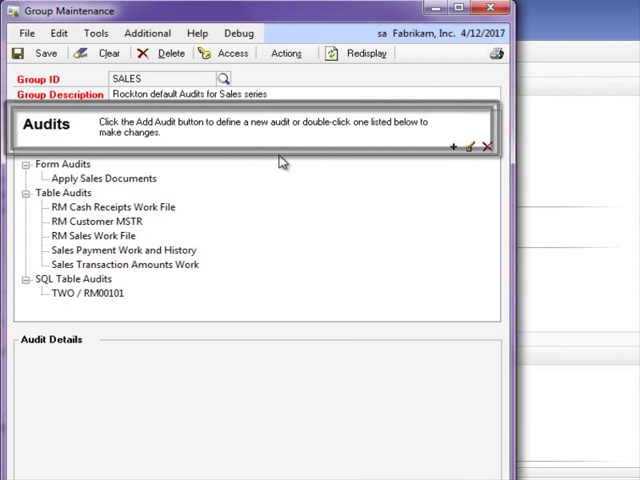
# - Review the table audit and SQL table audit descriptions in the SALES audit group
pyautogui.click(56, 164)
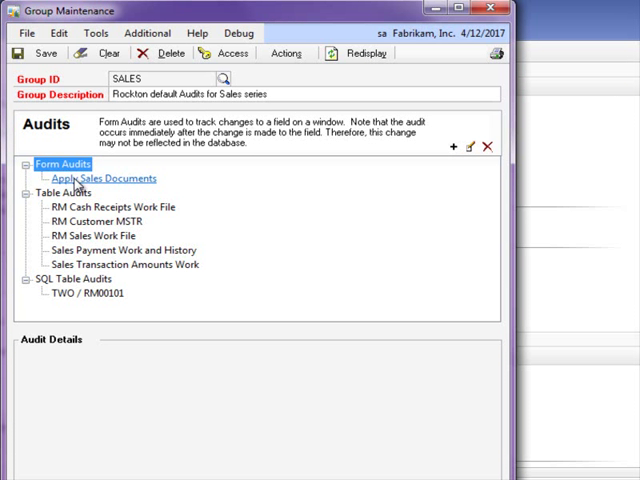
pyautogui.click(60, 192)
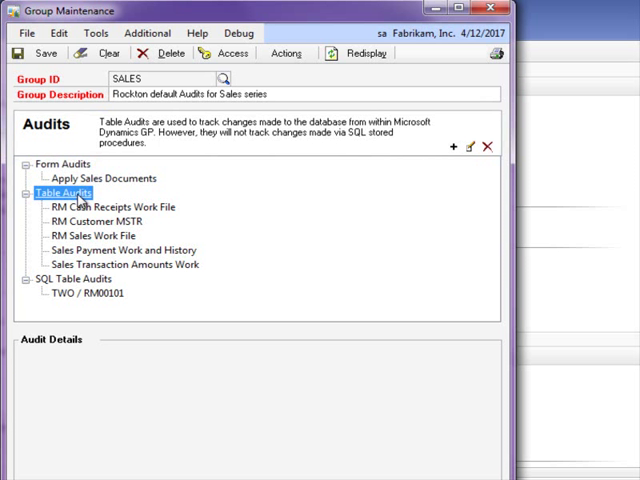
pyautogui.click(92, 220)
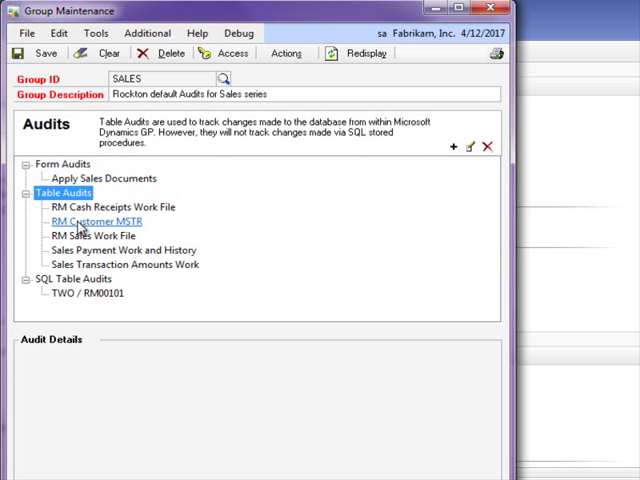
pyautogui.click(72, 278)
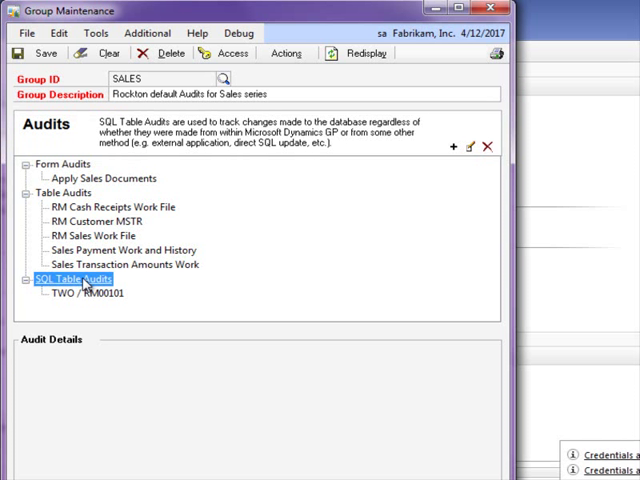
pyautogui.moveTo(88, 220)
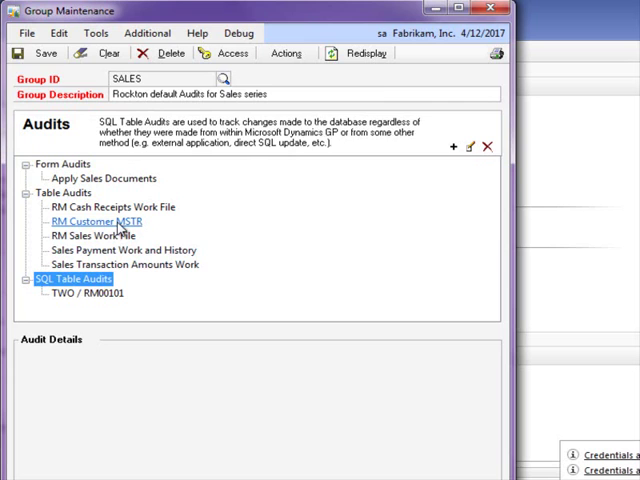
# - Bring up the RM Customer MSTR table audit settings for editing
pyautogui.click(92, 220)
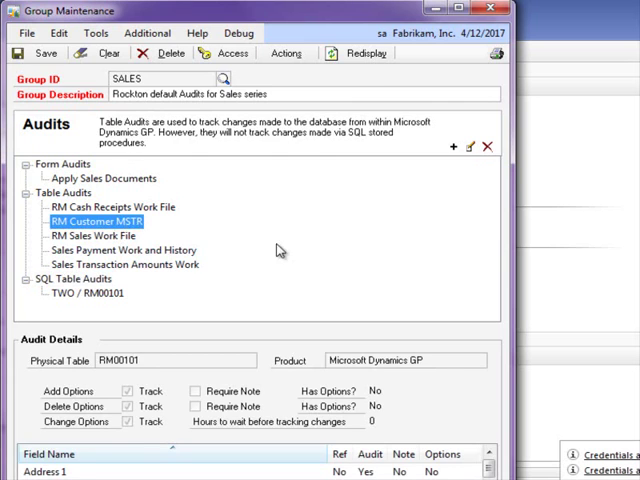
pyautogui.doubleClick(96, 220)
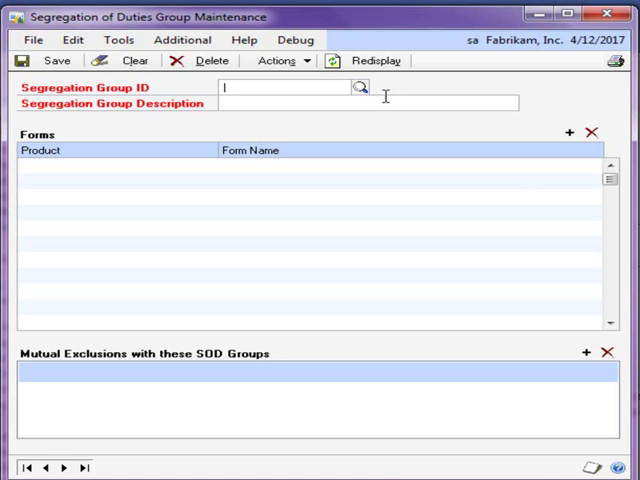
# - Load the PMCREATE duty group's forms, then the PMTRX check-processing group's forms
pyautogui.click(360, 88)
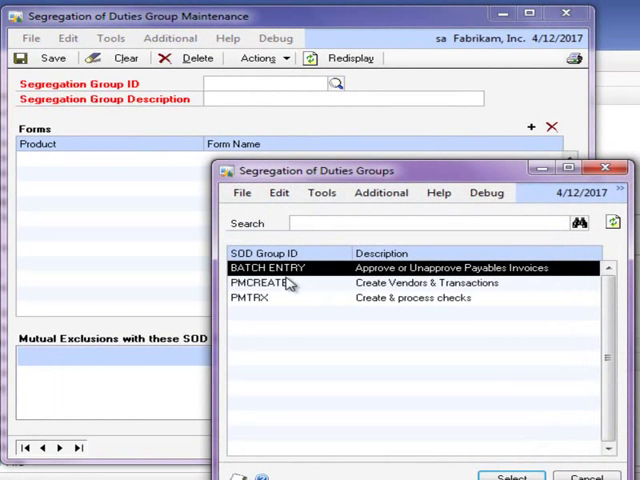
pyautogui.doubleClick(270, 284)
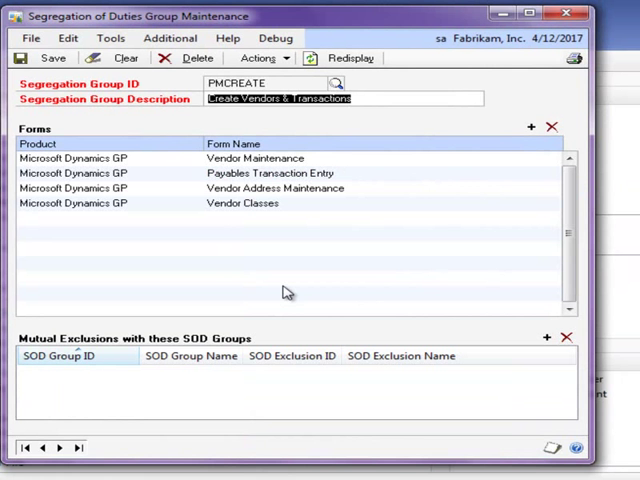
pyautogui.click(336, 84)
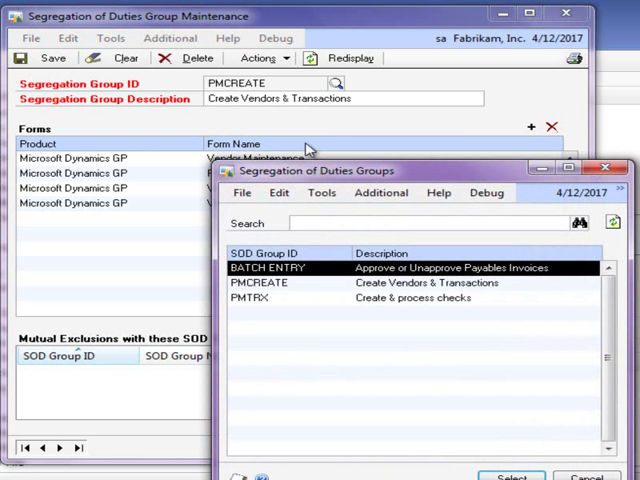
pyautogui.doubleClick(258, 296)
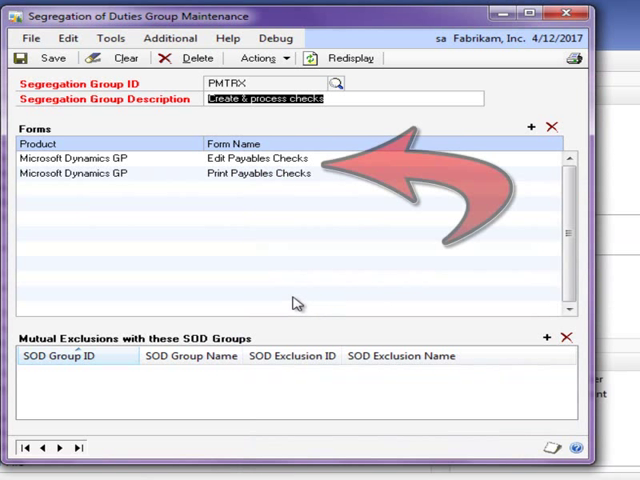
pyautogui.moveTo(456, 324)
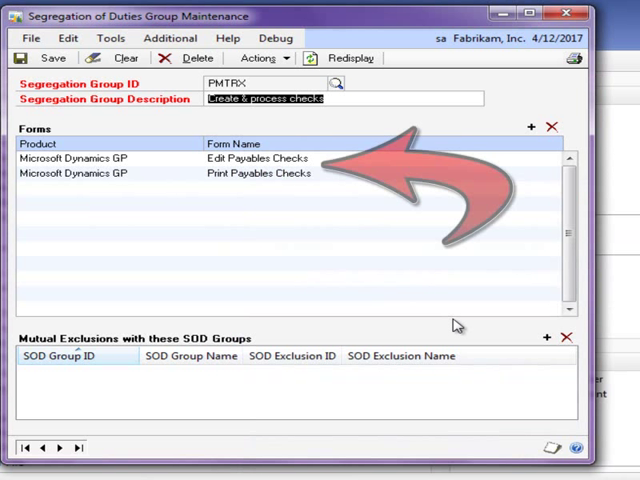
pyautogui.moveTo(548, 336)
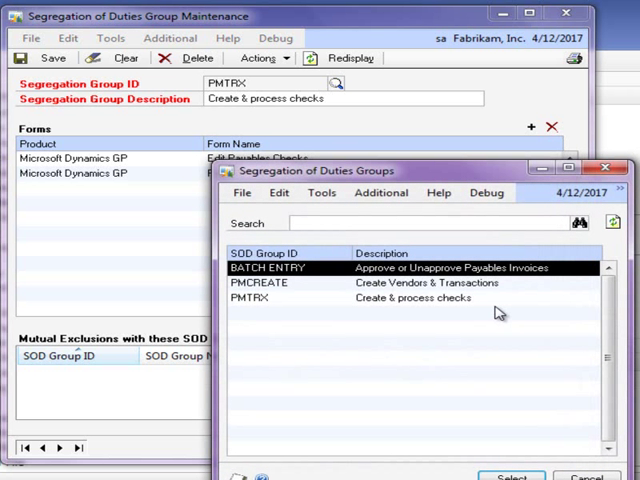
# - Save exclusion PM RULE 1, PMTRX excluding PMCREATE, described as See SOX Documentation
pyautogui.click(508, 476)
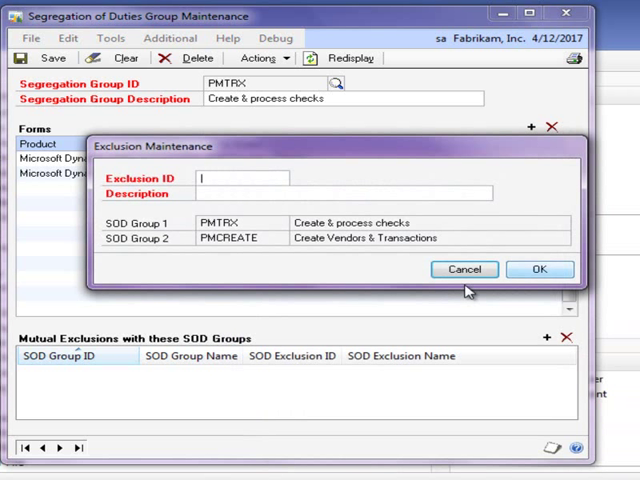
pyautogui.write('PM R')
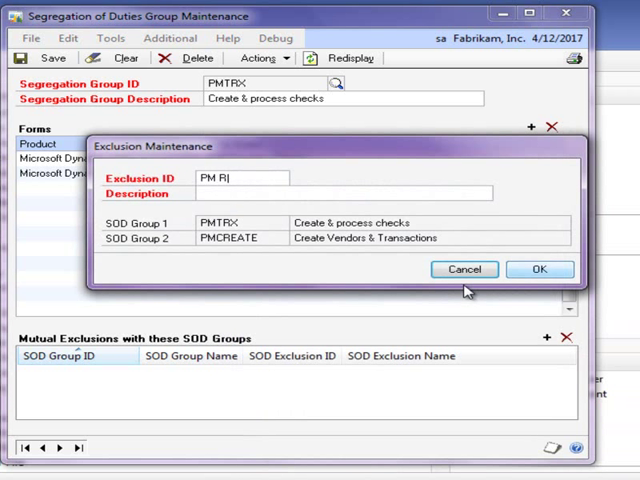
pyautogui.write('ULE 1')
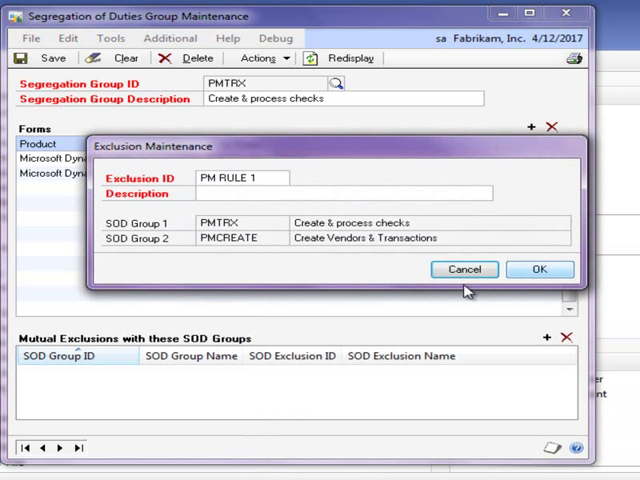
pyautogui.write('See SOX')
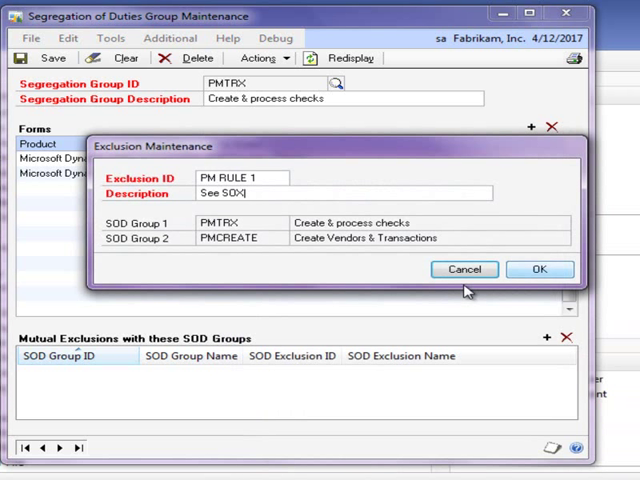
pyautogui.write('Documentation')
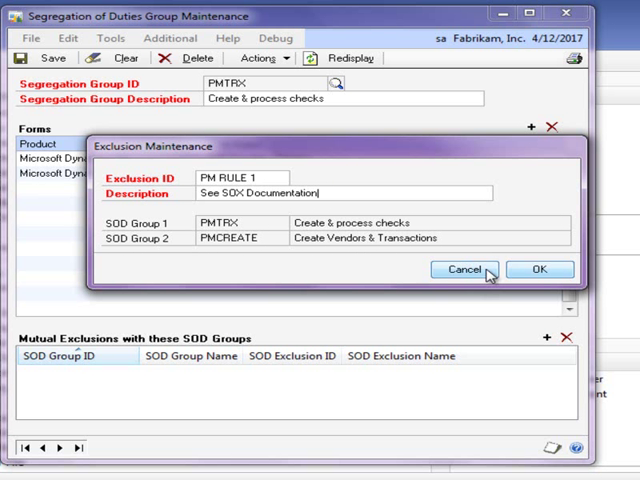
pyautogui.click(540, 268)
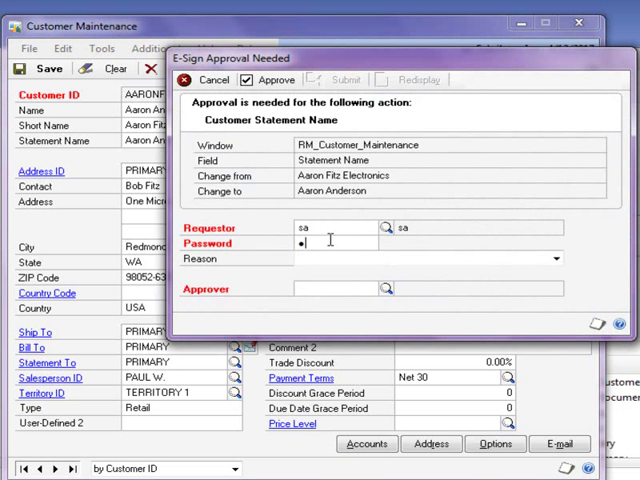
# - Supply the requester password and choose DYNSA as approver for the statement name change
pyautogui.write('password')
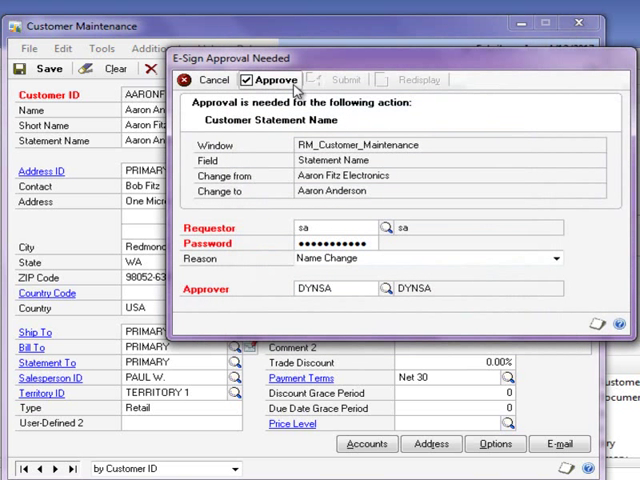
pyautogui.click(382, 288)
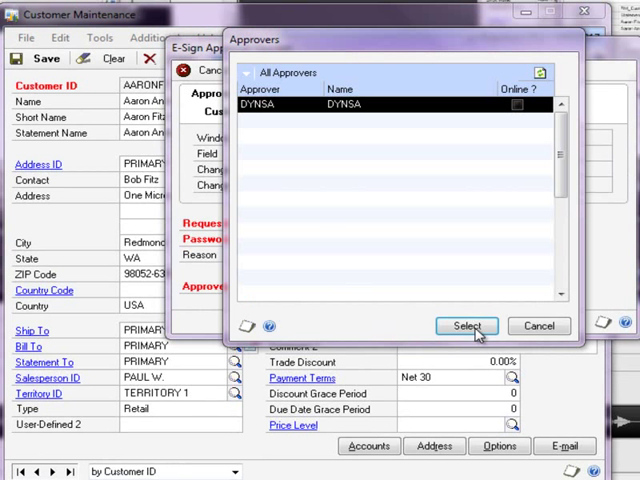
pyautogui.click(466, 326)
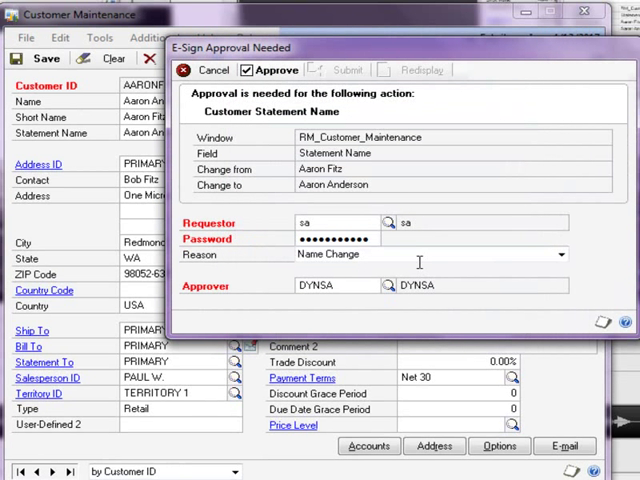
pyautogui.click(272, 70)
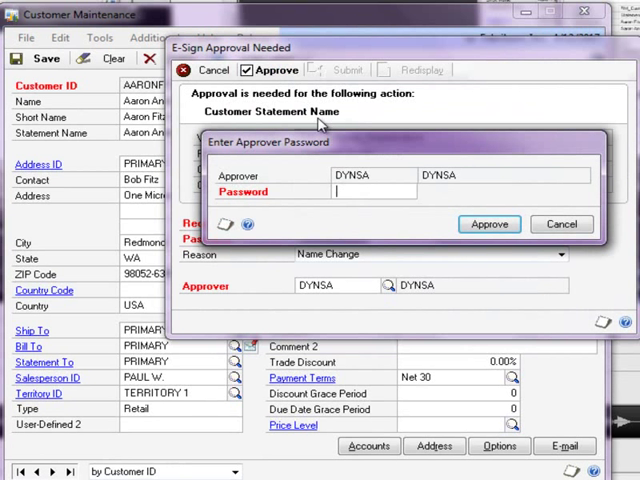
# - Approve the change with the approver password, then clear the customer record
pyautogui.write('••')
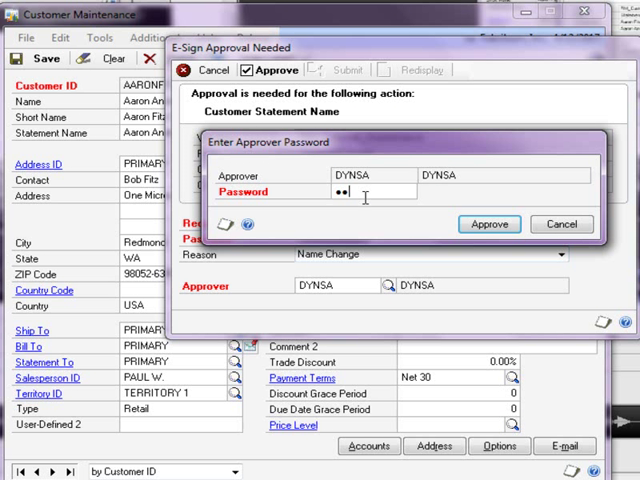
pyautogui.write('password')
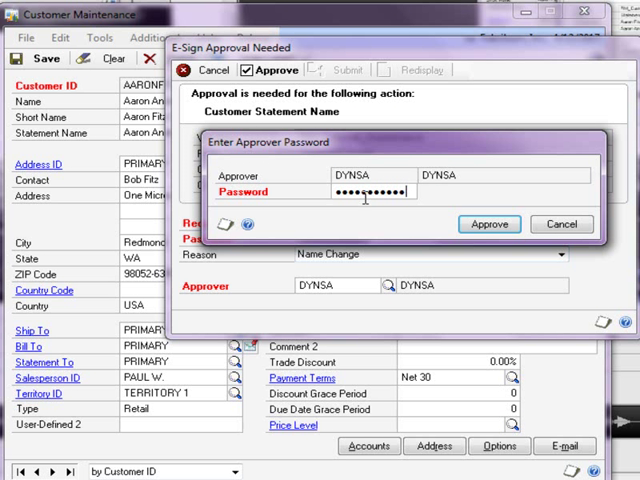
pyautogui.click(490, 224)
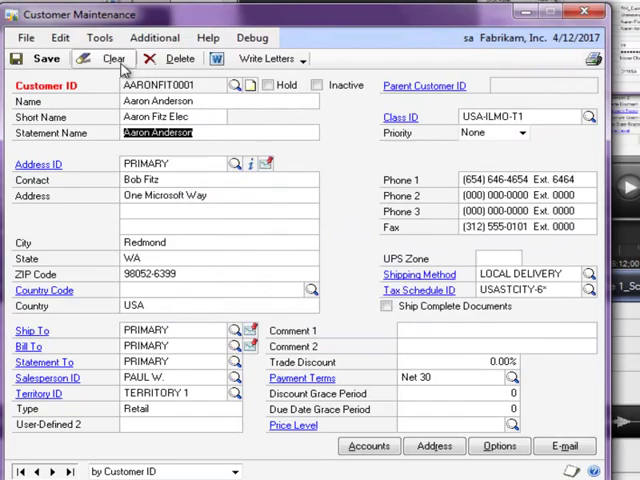
pyautogui.click(114, 58)
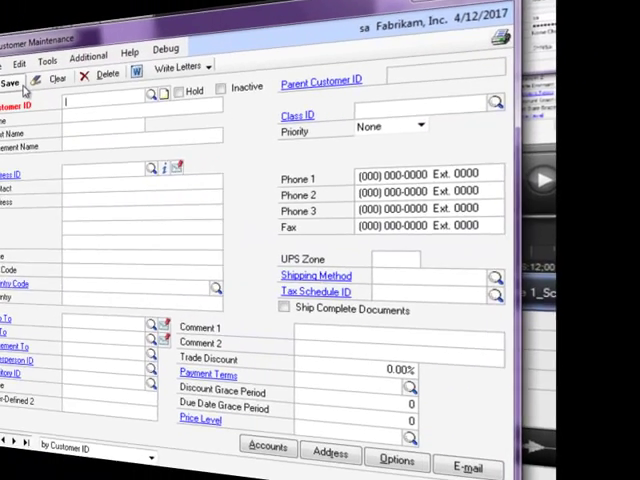